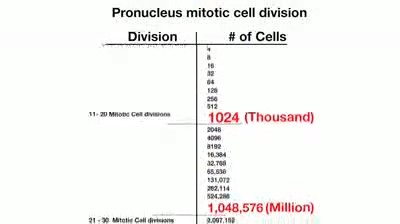
pyautogui.scroll(-3)
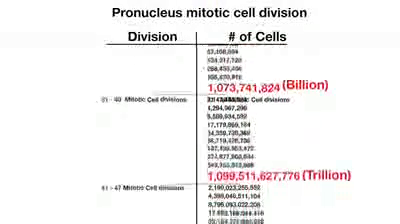